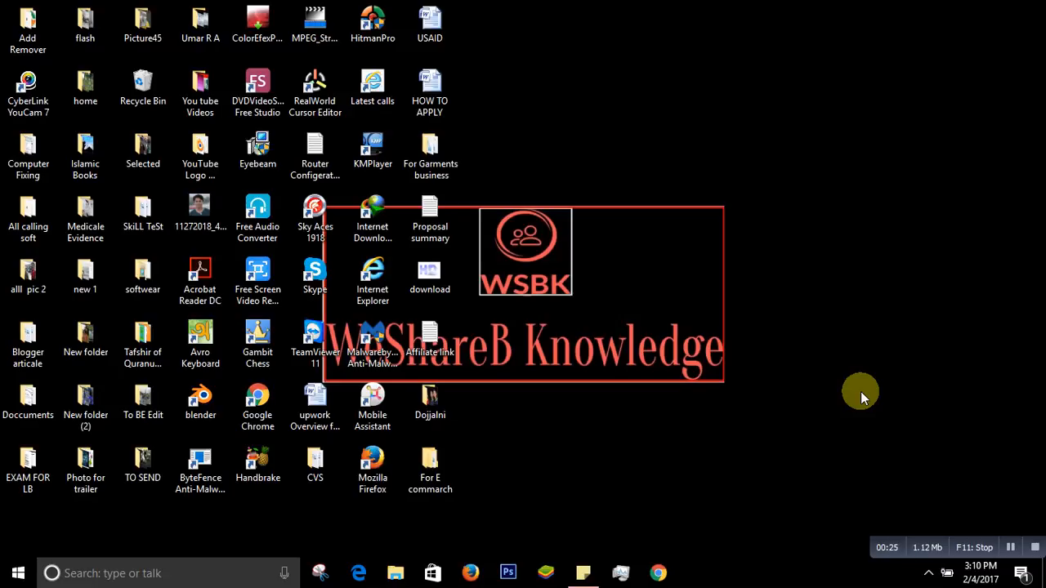
# Step: Bring up the Start menu with its most-used apps and live tiles
pyautogui.click(258, 403)
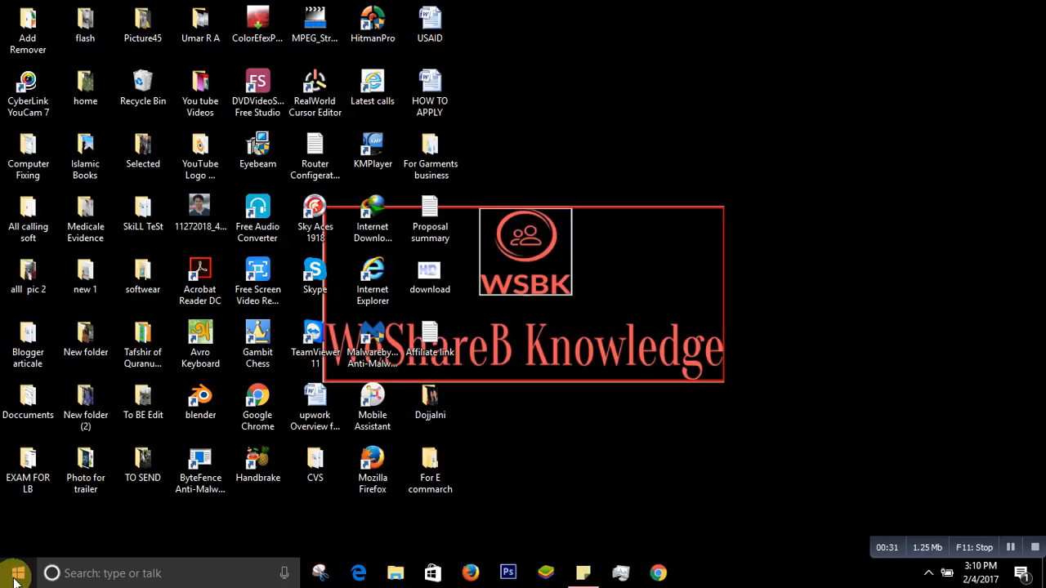
pyautogui.click(10, 569)
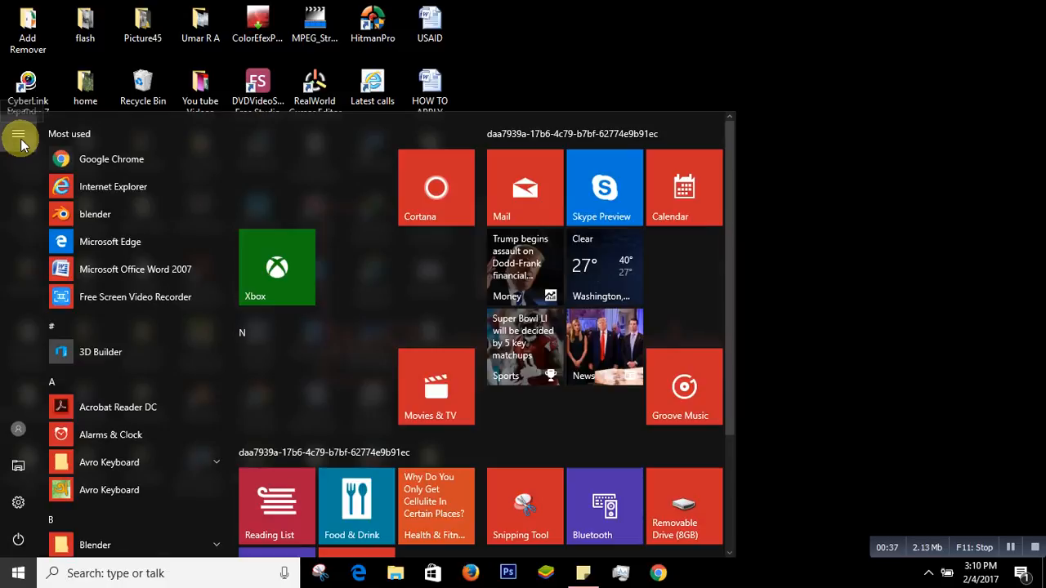
# Step: Launch File Explorer at Quick access and begin selecting the 20 recent files
pyautogui.click(19, 139)
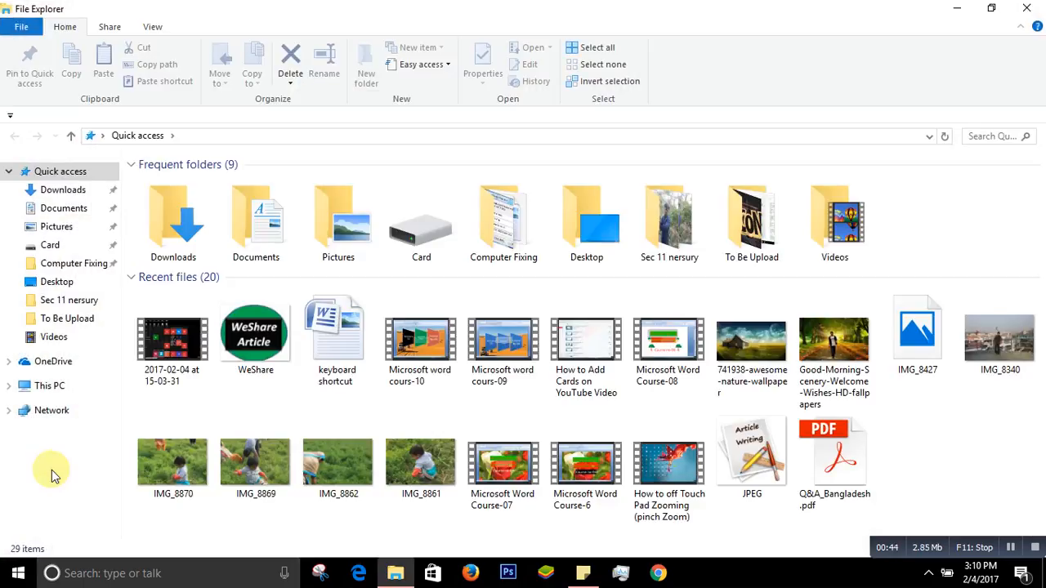
pyautogui.moveTo(235, 297)
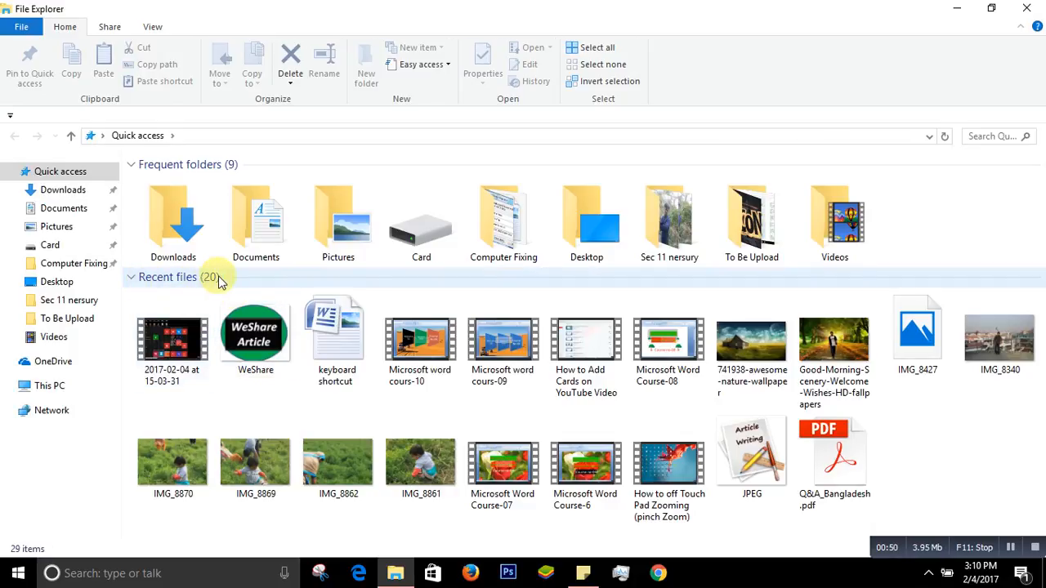
pyautogui.moveTo(386, 412)
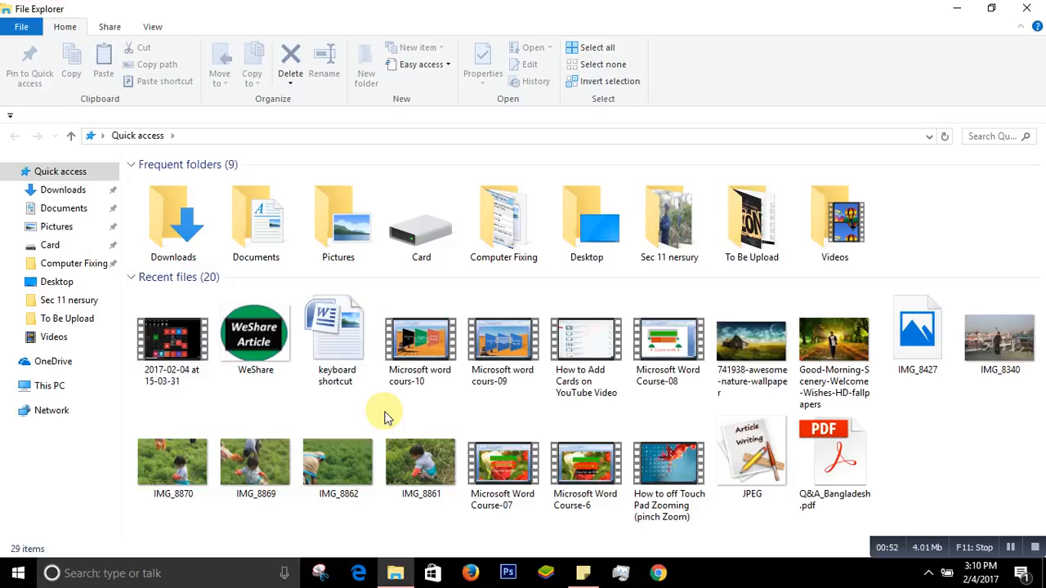
pyautogui.click(174, 341)
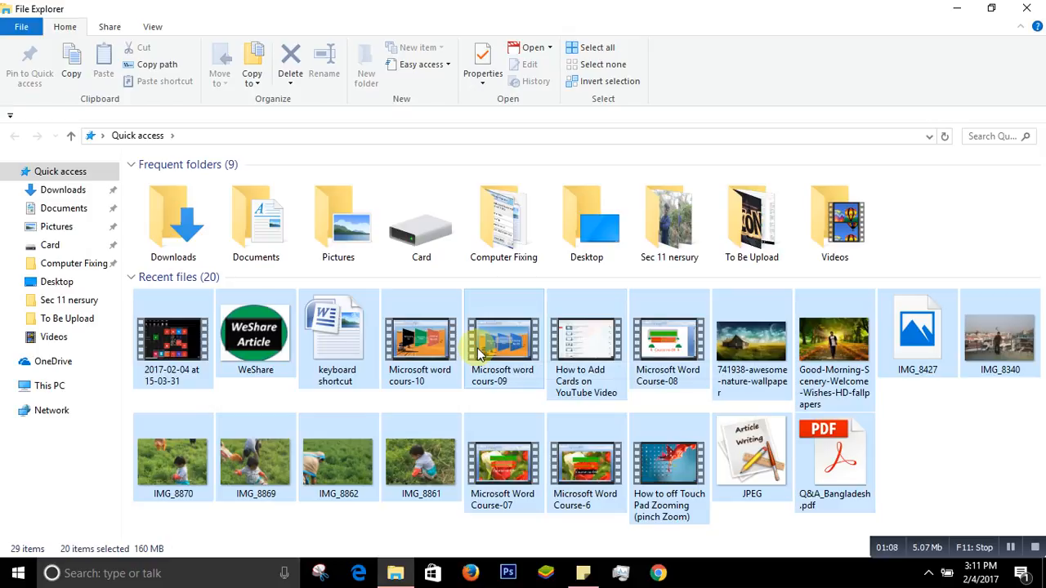
# Step: Bring up the shortcut menu for the 20 selected recent files to remove them
pyautogui.rightClick(480, 353)
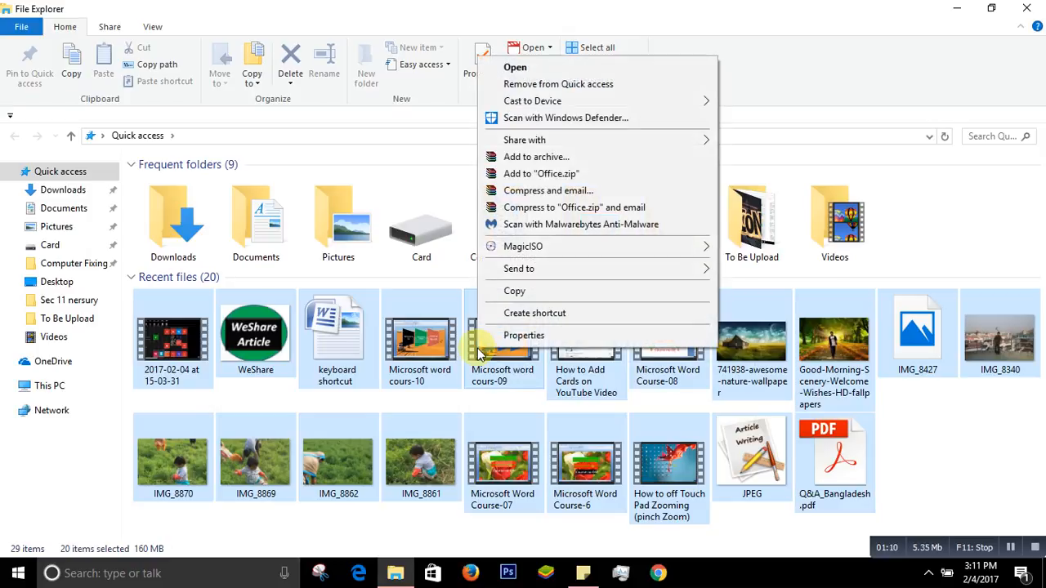
pyautogui.moveTo(559, 101)
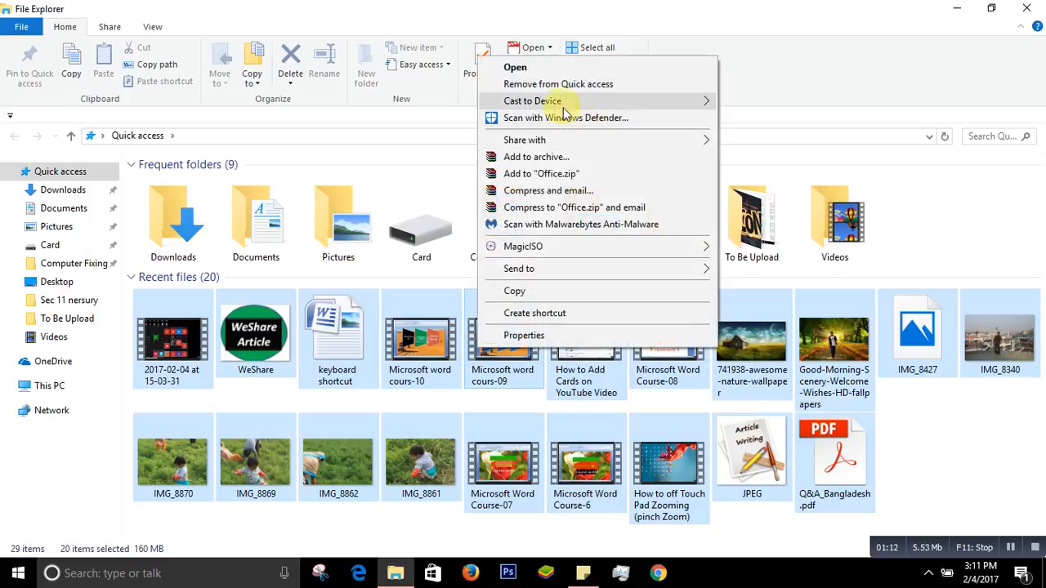
pyautogui.moveTo(551, 89)
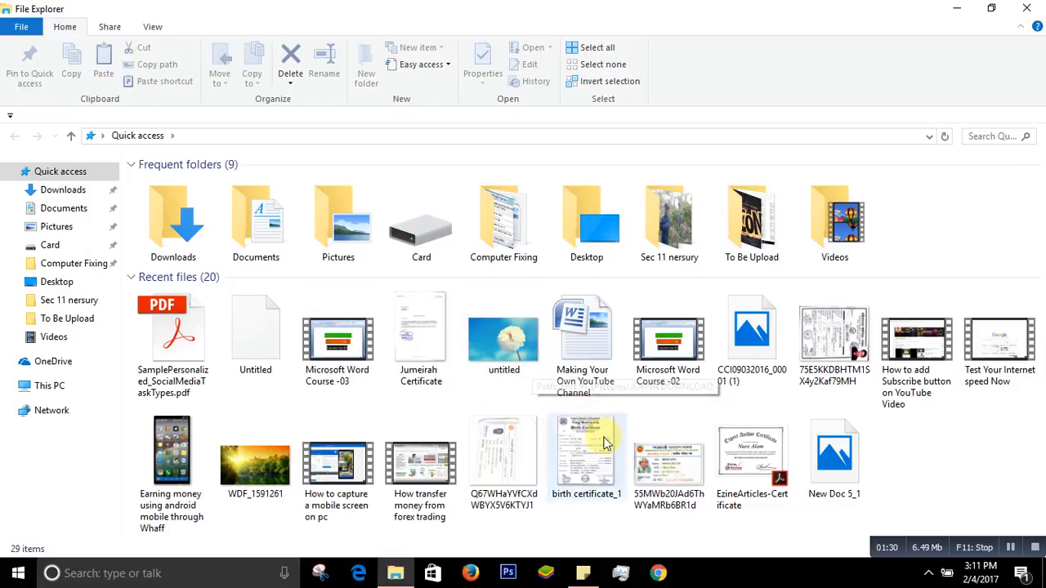
pyautogui.moveTo(567, 437)
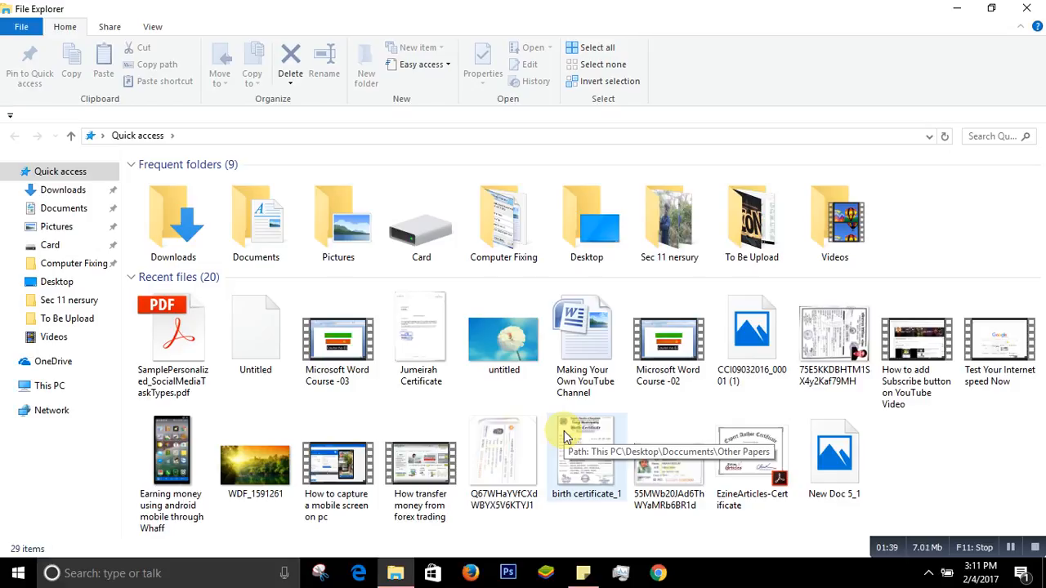
pyautogui.moveTo(943, 52)
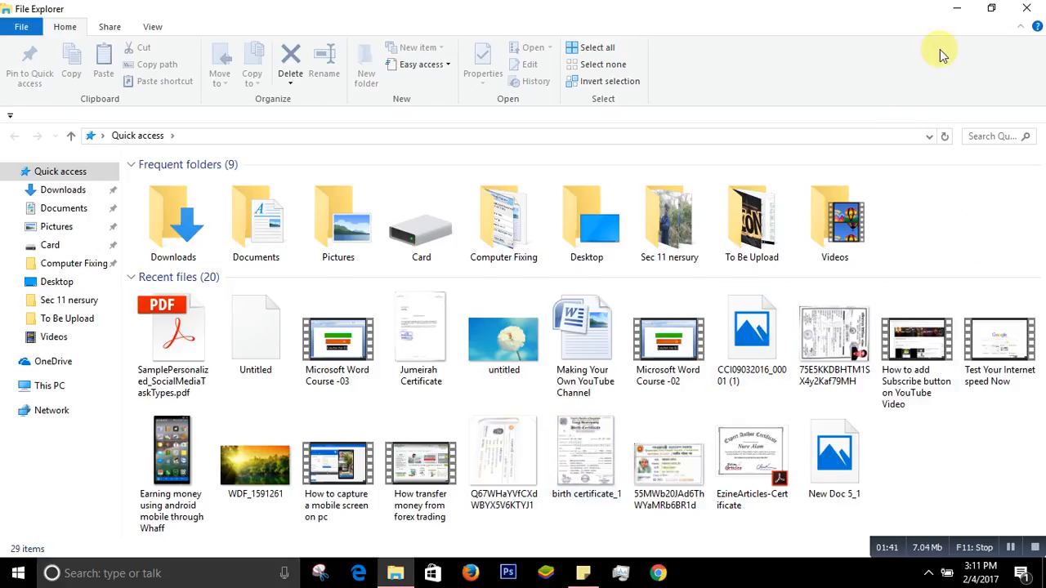
pyautogui.moveTo(1029, 8)
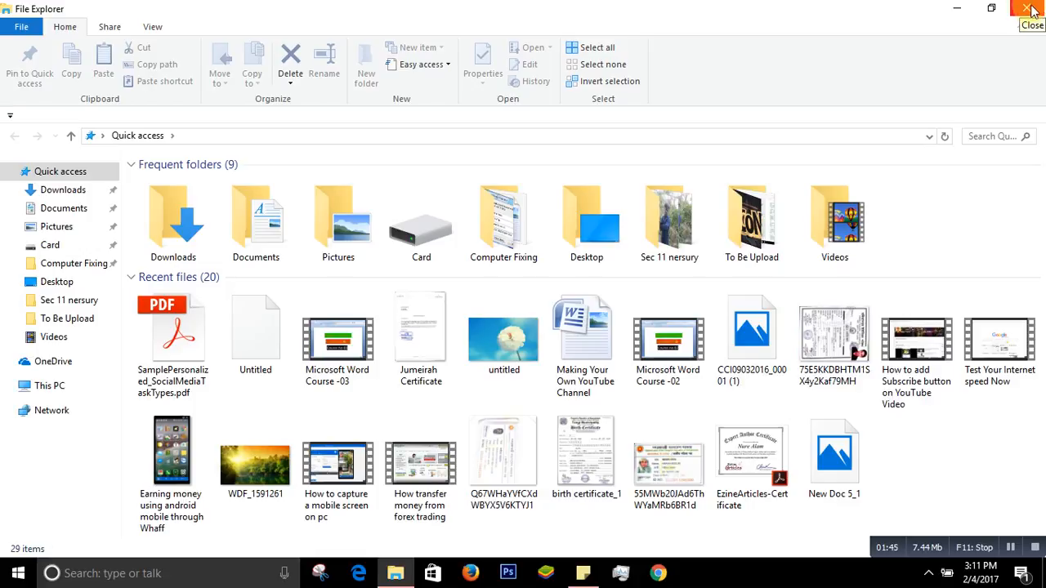
# Step: Close File Explorer and enter 'recent' as the command in the Run dialog
pyautogui.click(1021, 10)
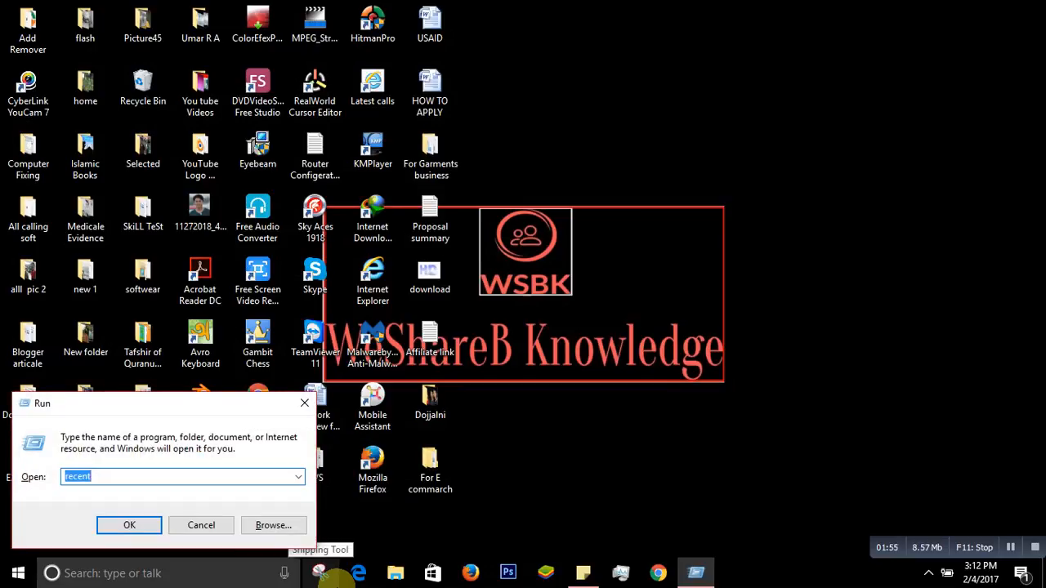
pyautogui.moveTo(3, 499)
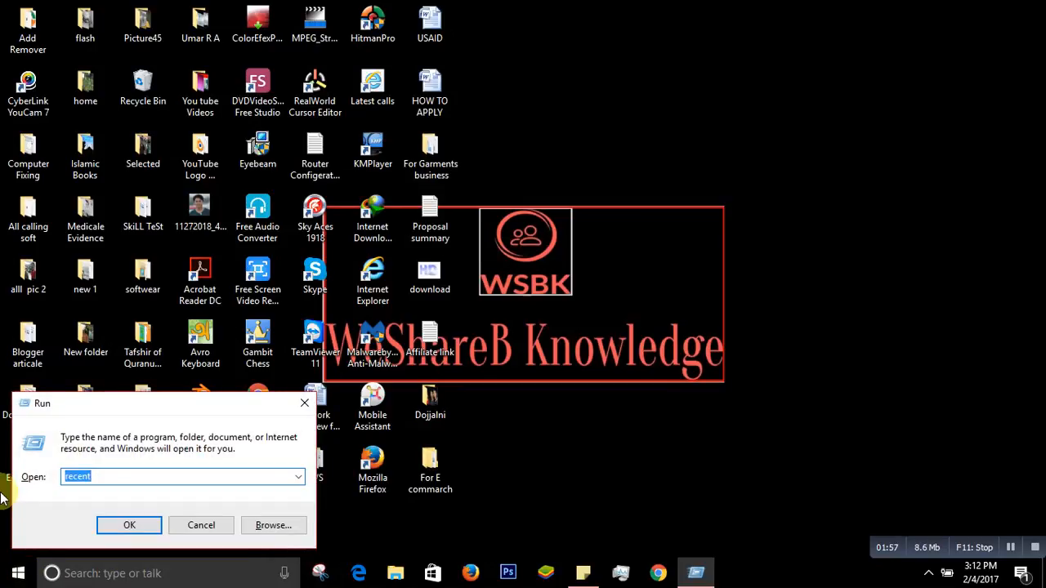
pyautogui.click(104, 470)
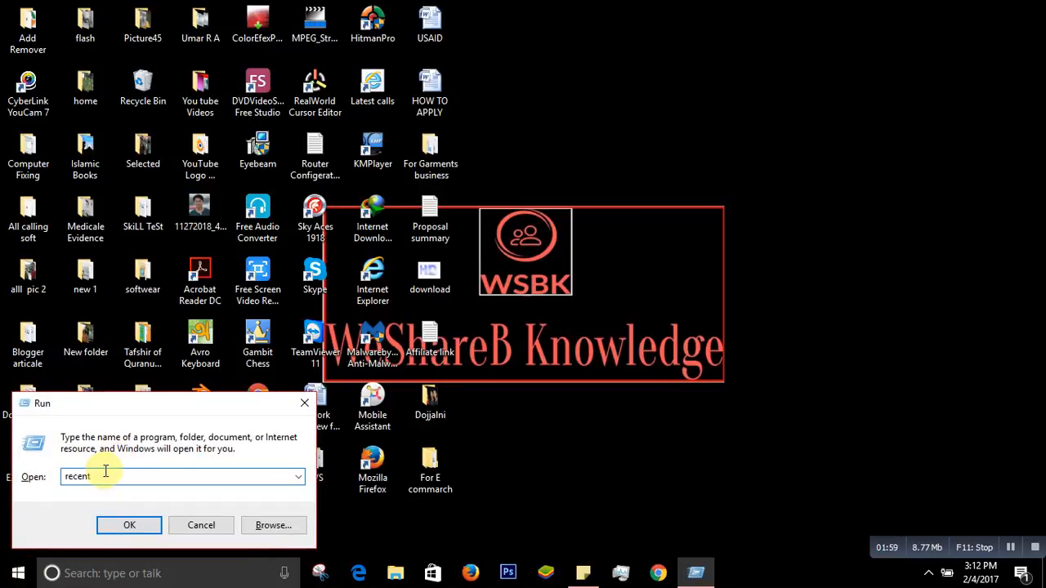
pyautogui.write('re')
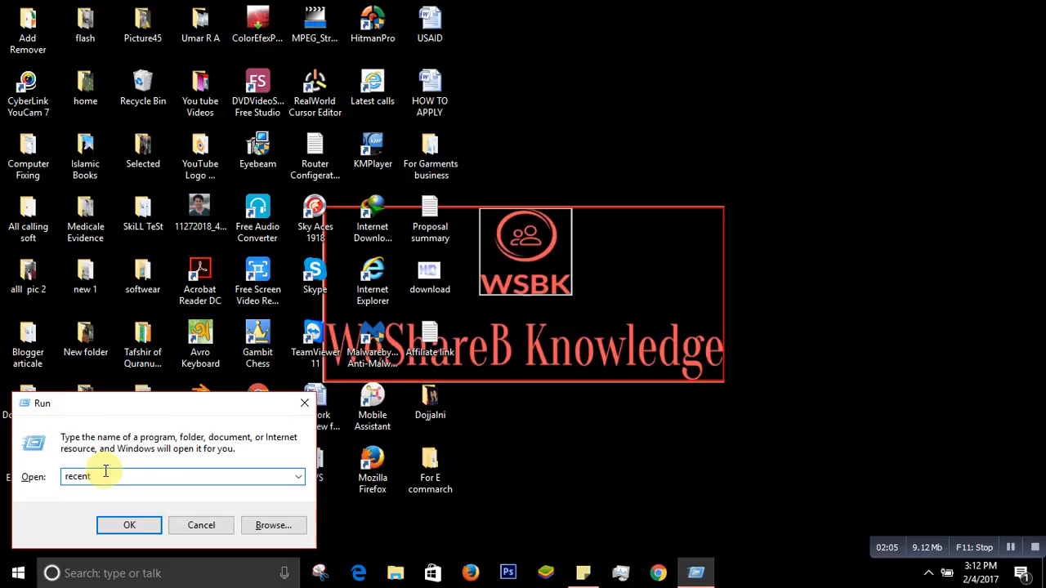
pyautogui.moveTo(85, 467)
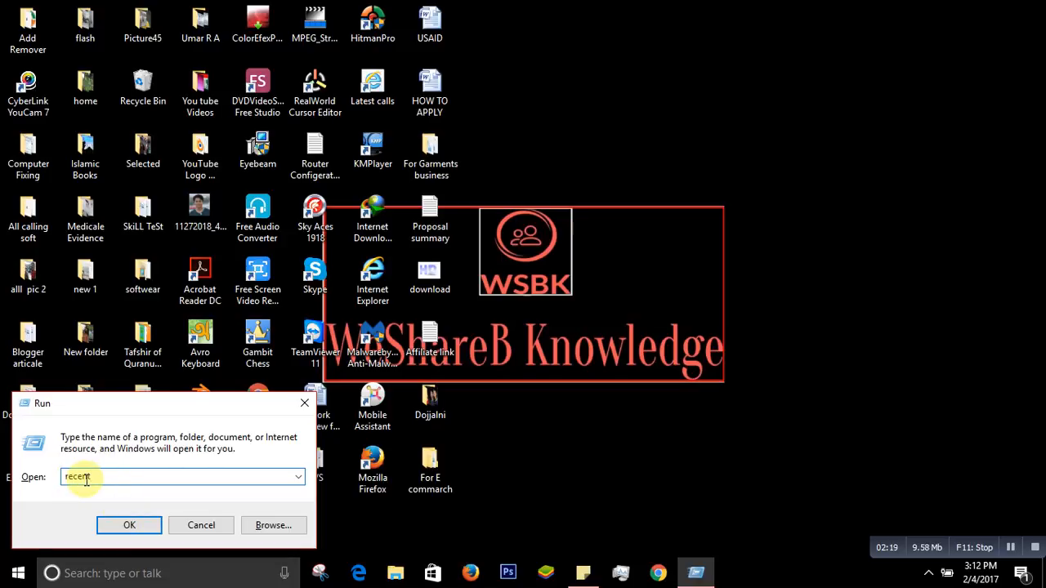
# Step: Launch the Recent folder from Run and browse its 149 shortcuts
pyautogui.click(129, 524)
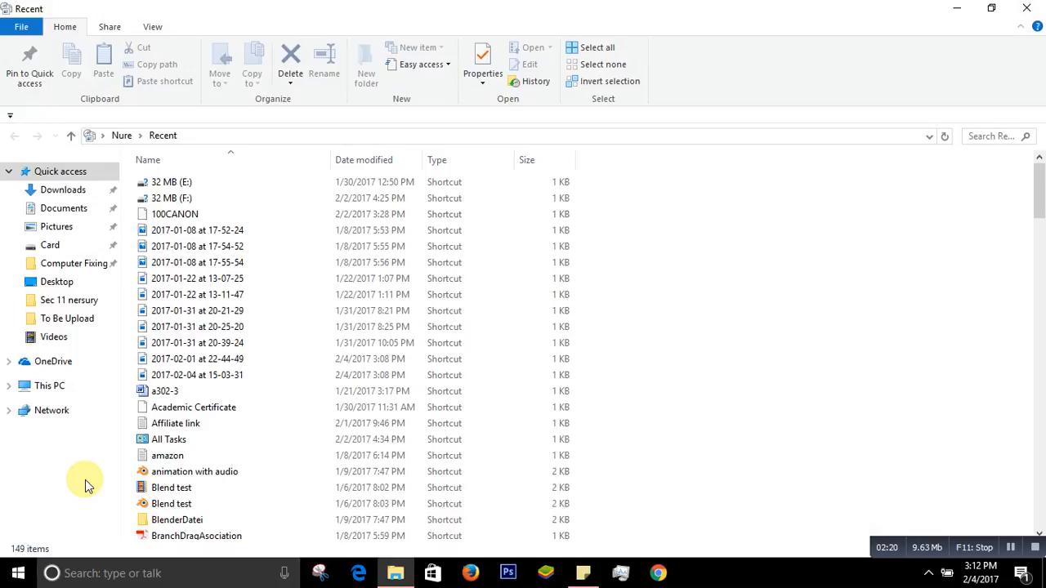
pyautogui.moveTo(196, 229)
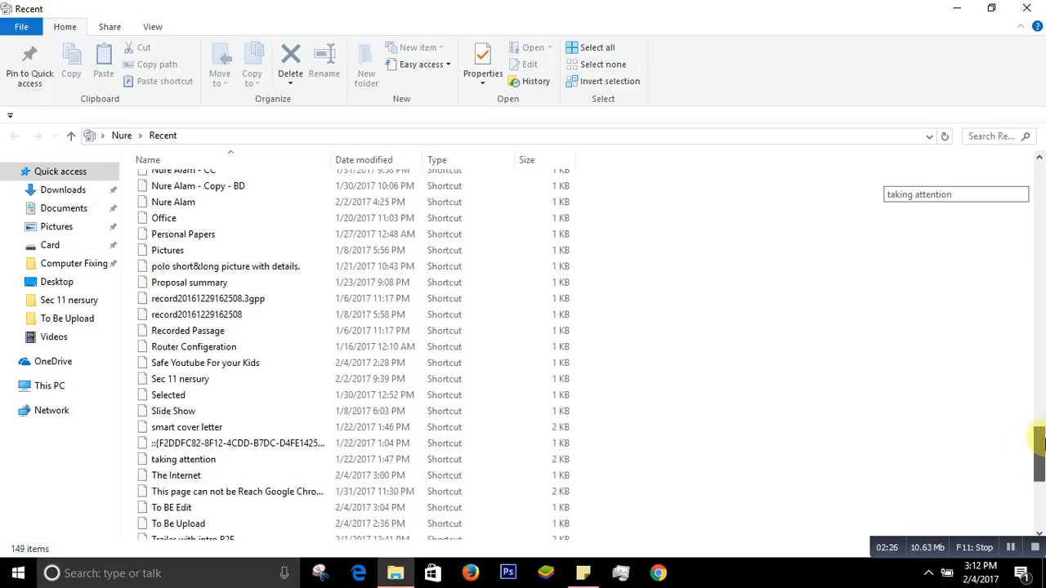
pyautogui.scroll(-3)
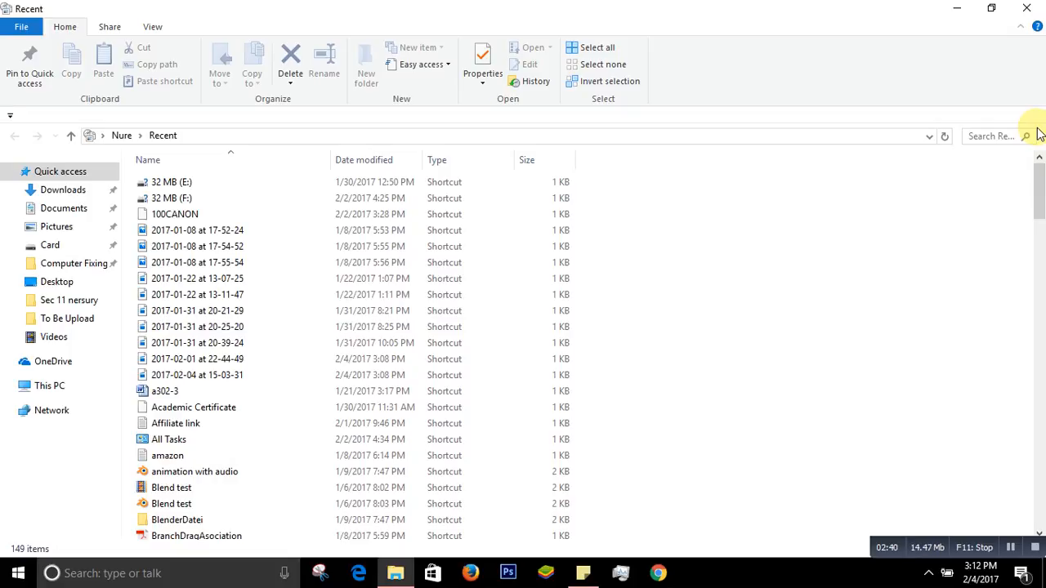
# Step: Select all 149 shortcuts in the Recent folder and delete them, leaving it empty
pyautogui.press('ctrl+a')
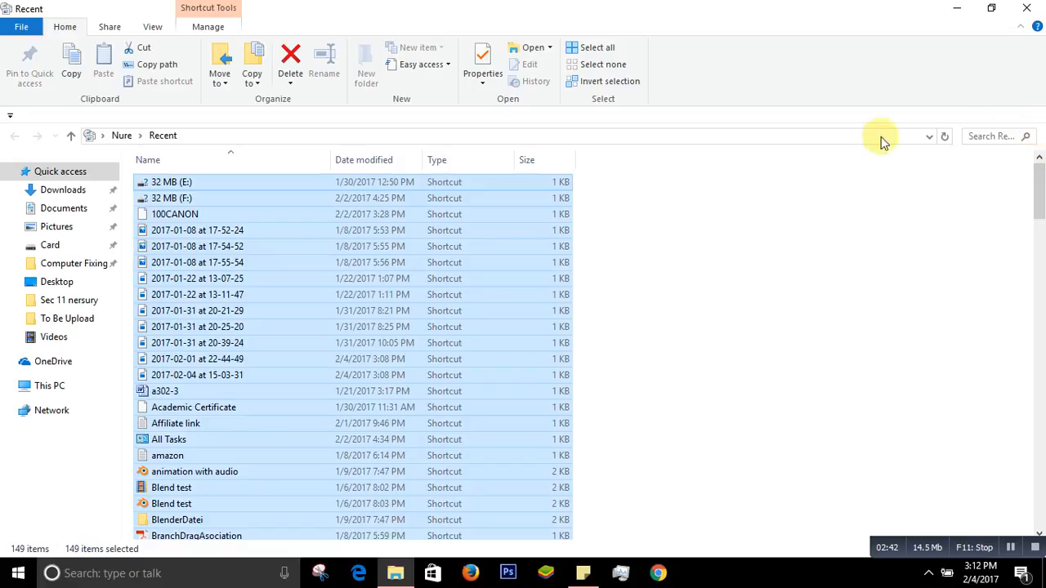
pyautogui.moveTo(693, 214)
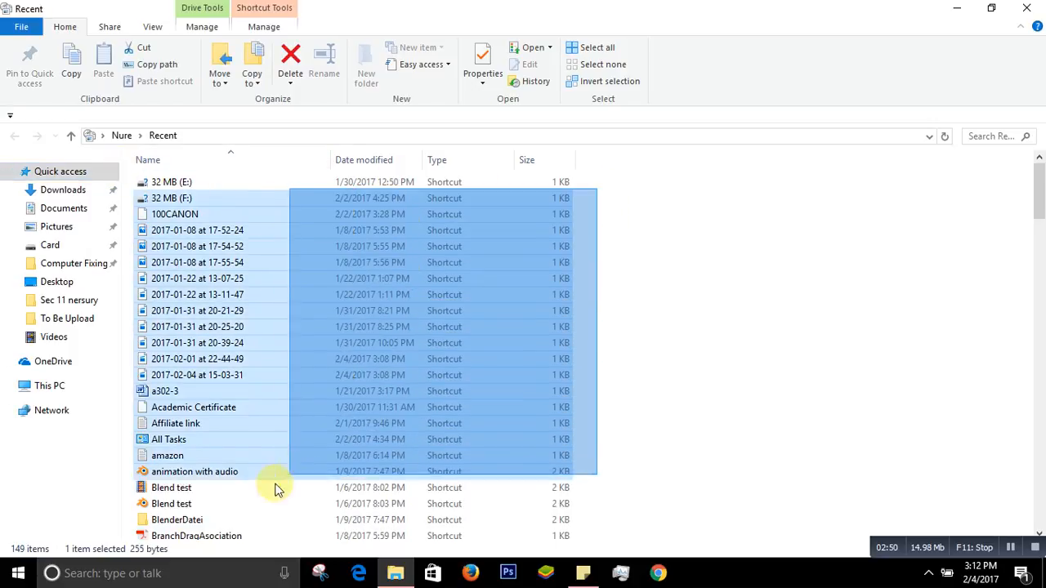
pyautogui.click(776, 374)
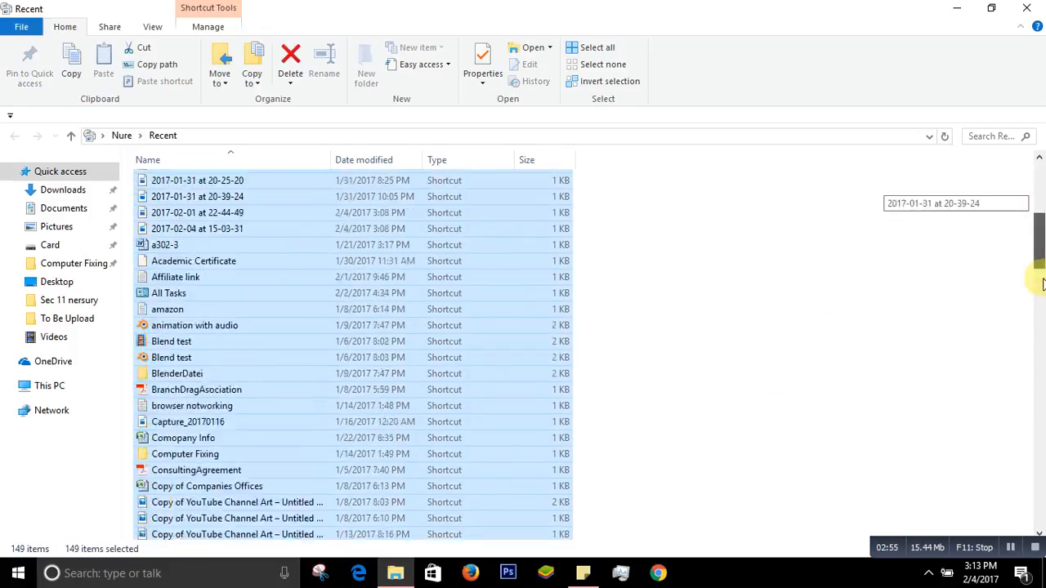
pyautogui.scroll(-3)
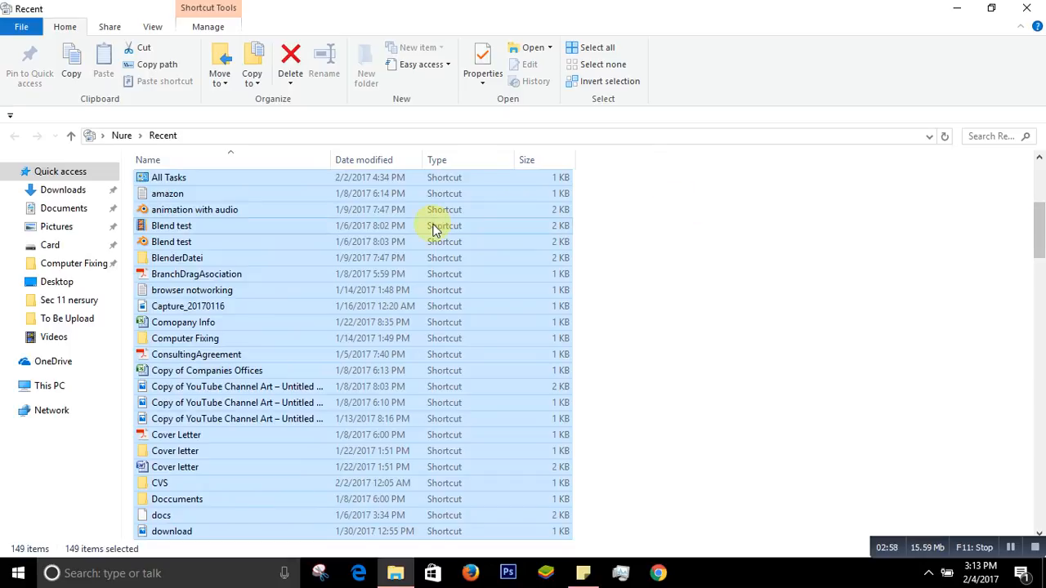
pyautogui.moveTo(319, 265)
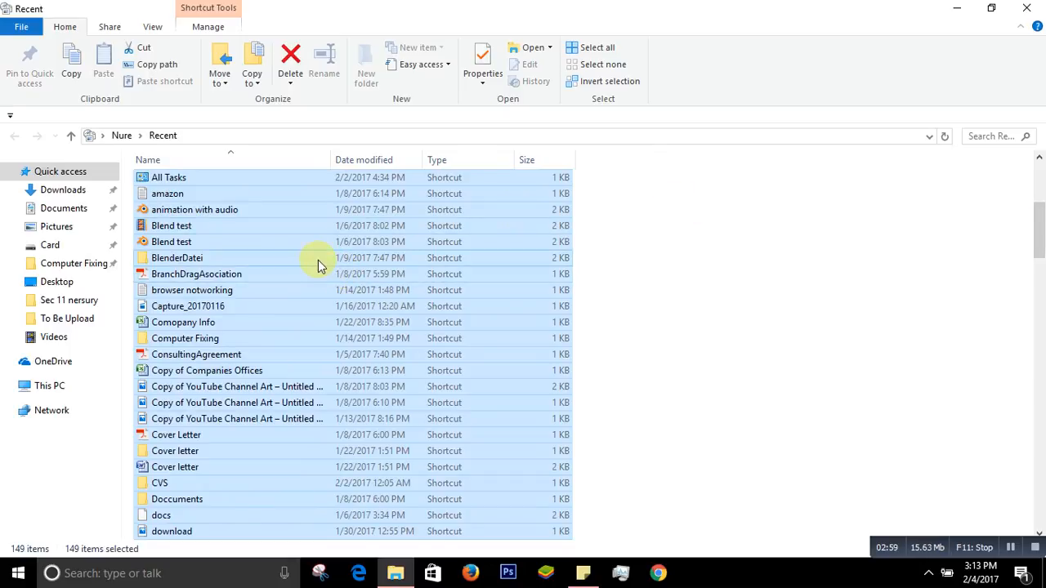
pyautogui.rightClick(318, 264)
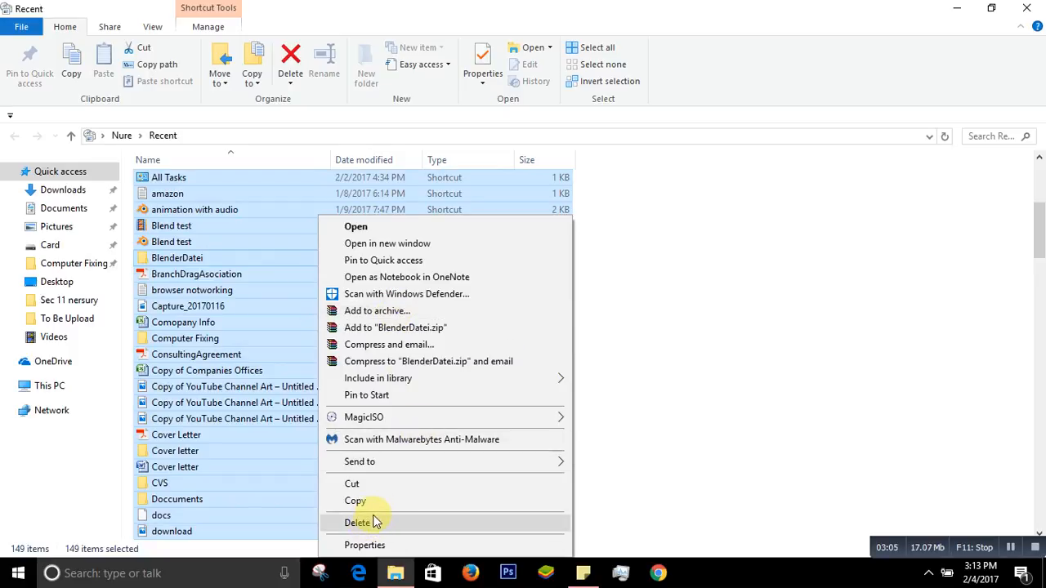
pyautogui.click(356, 523)
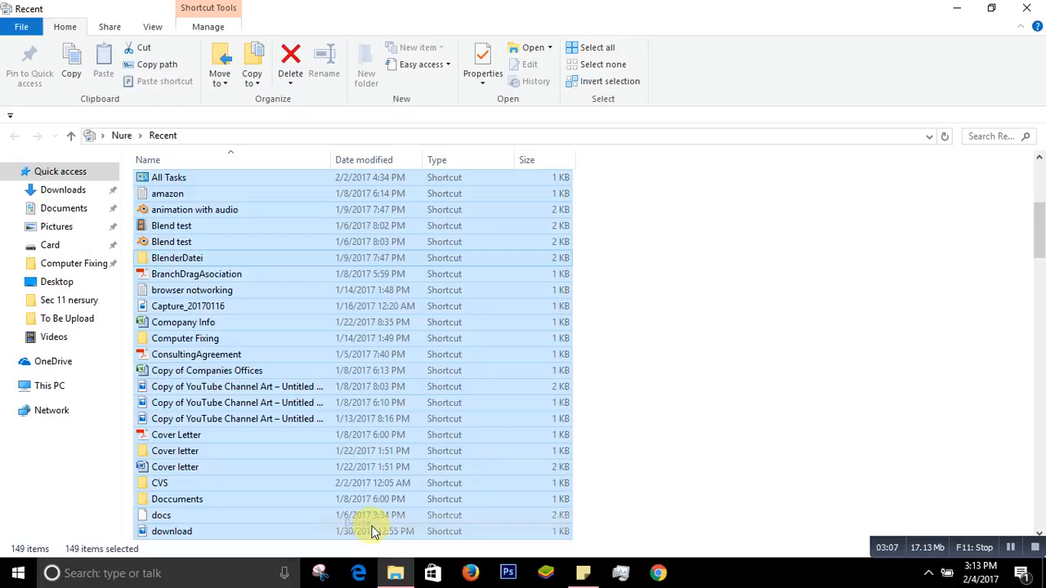
pyautogui.click(287, 57)
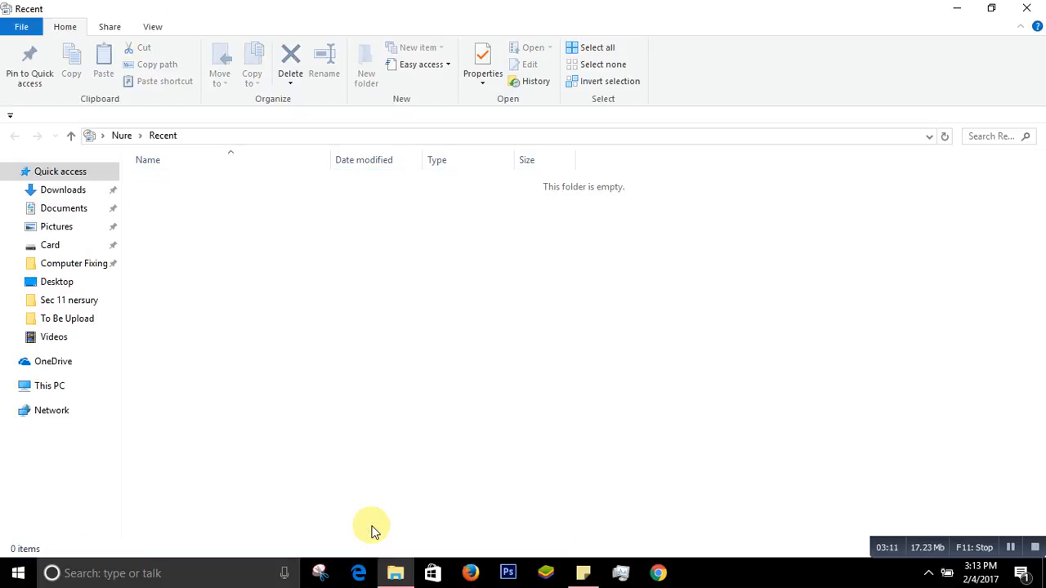
pyautogui.moveTo(958, 397)
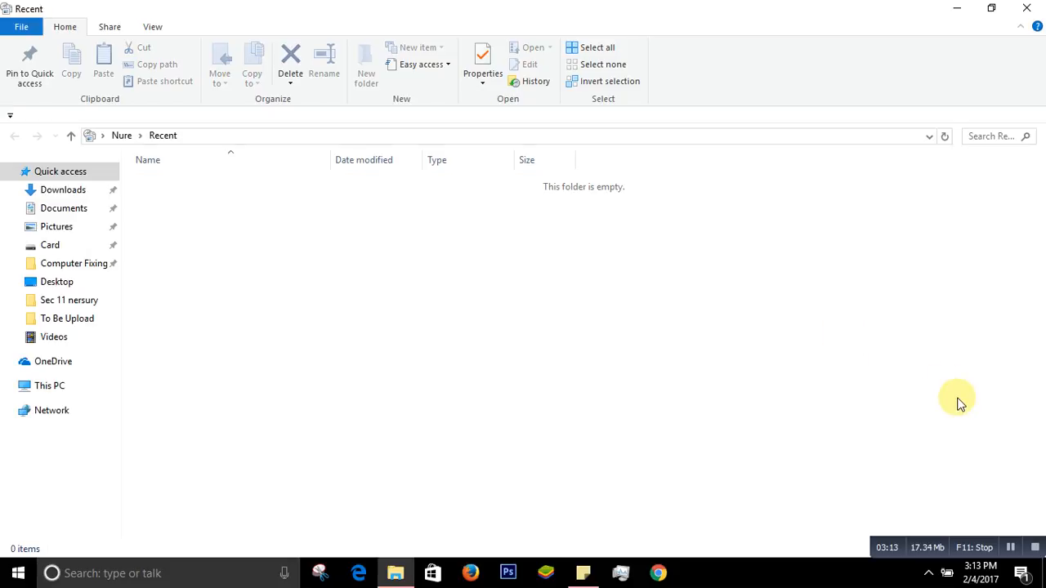